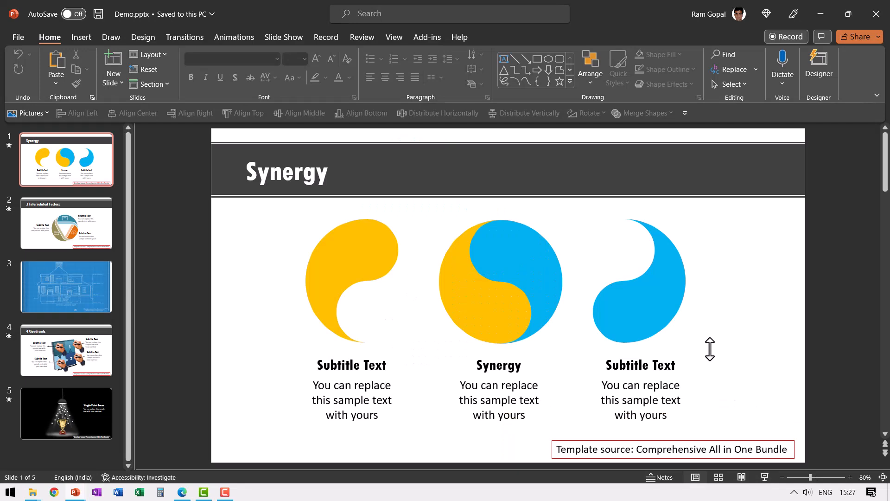
mouse_move(765, 477)
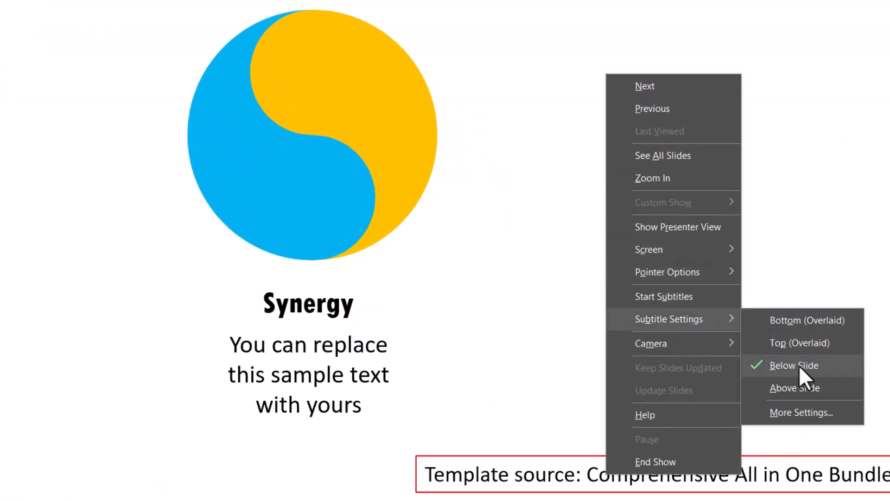
In More Settings, choose Hindi as the subtitle language and confirm with OK.
click(801, 412)
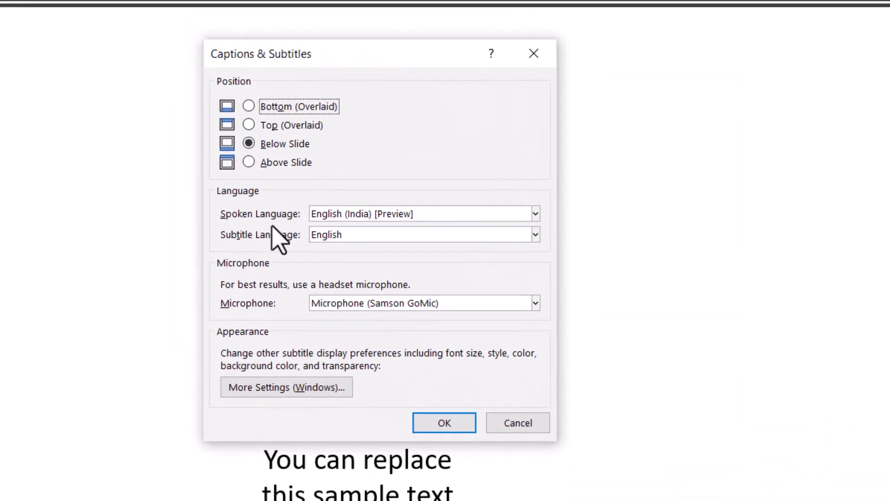
mouse_move(428, 233)
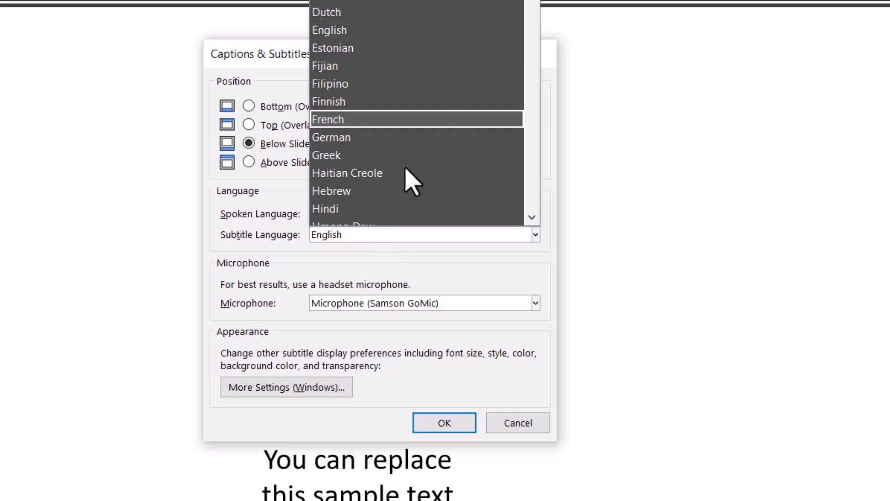
mouse_move(455, 105)
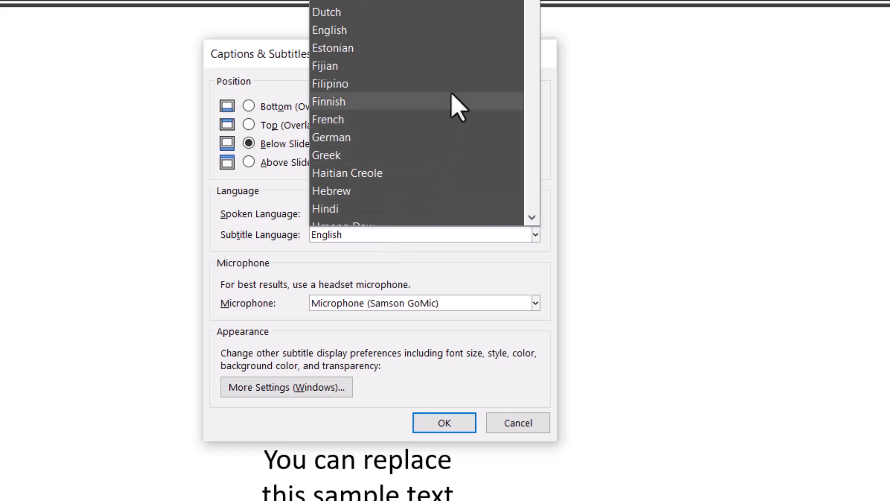
scroll(down, 3)
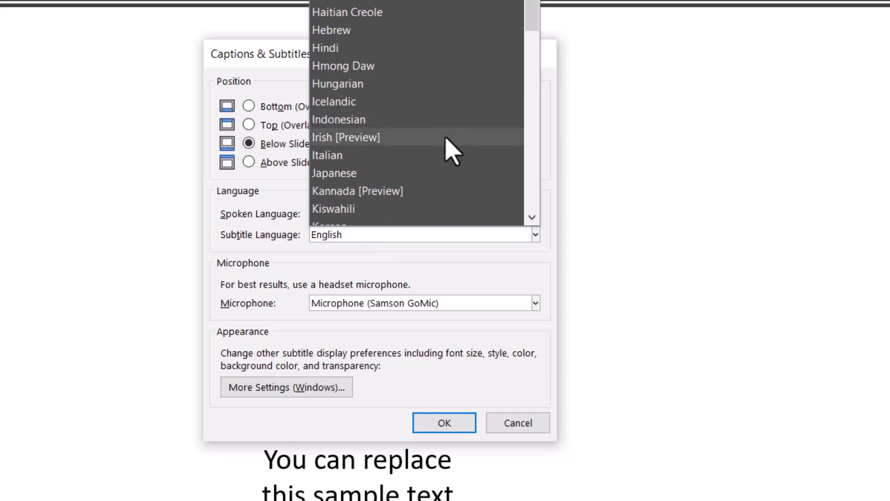
mouse_move(381, 94)
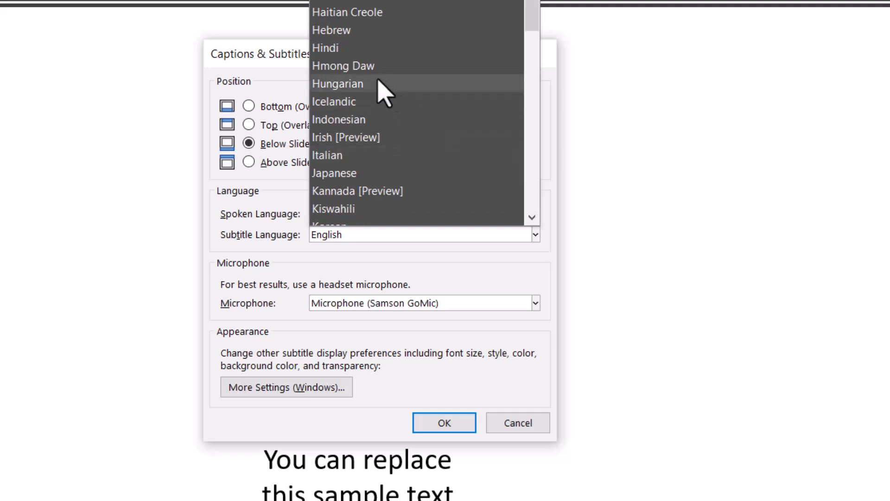
click(326, 47)
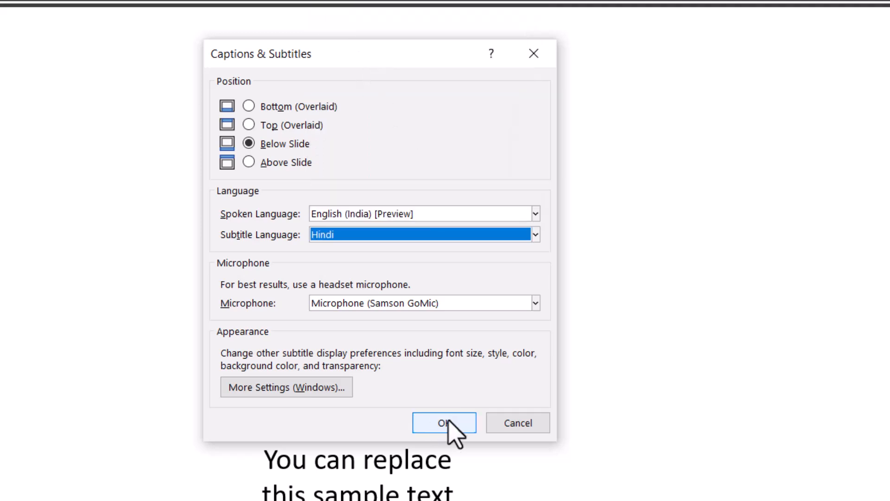
click(445, 423)
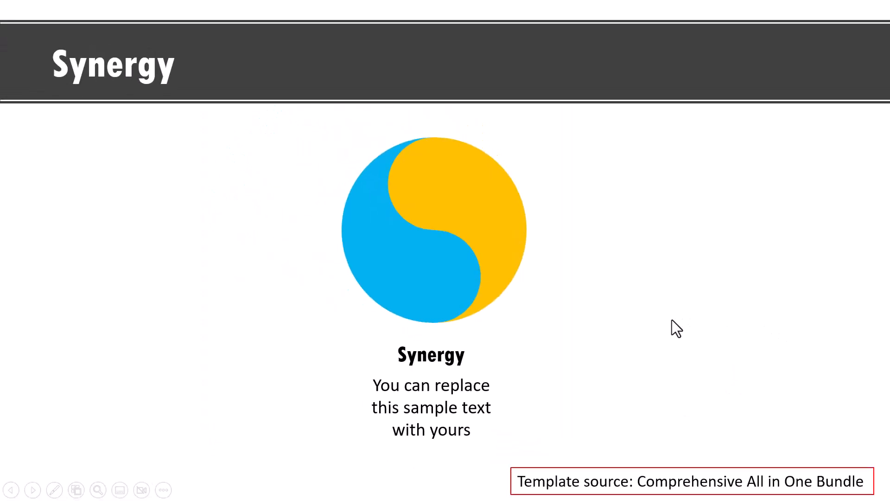
mouse_move(676, 334)
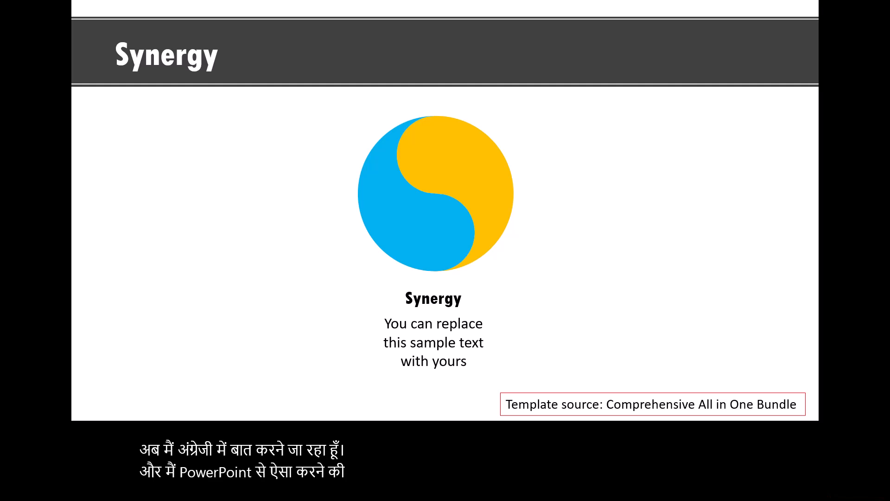
Bring up the slide show options menu to start the Hindi subtitles.
right_click(433, 193)
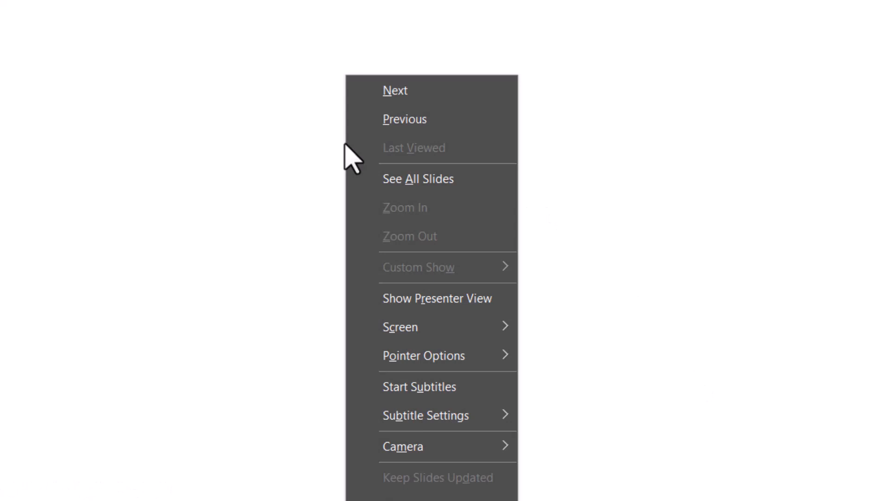
click(424, 355)
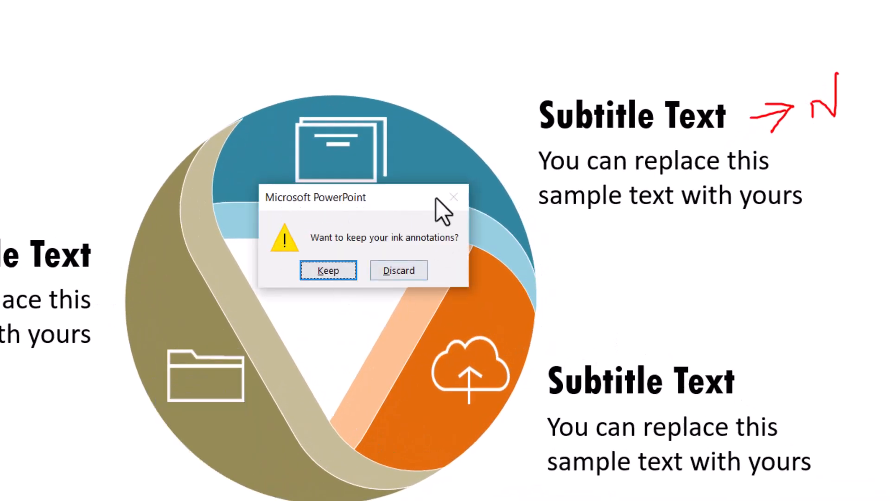
mouse_move(451, 265)
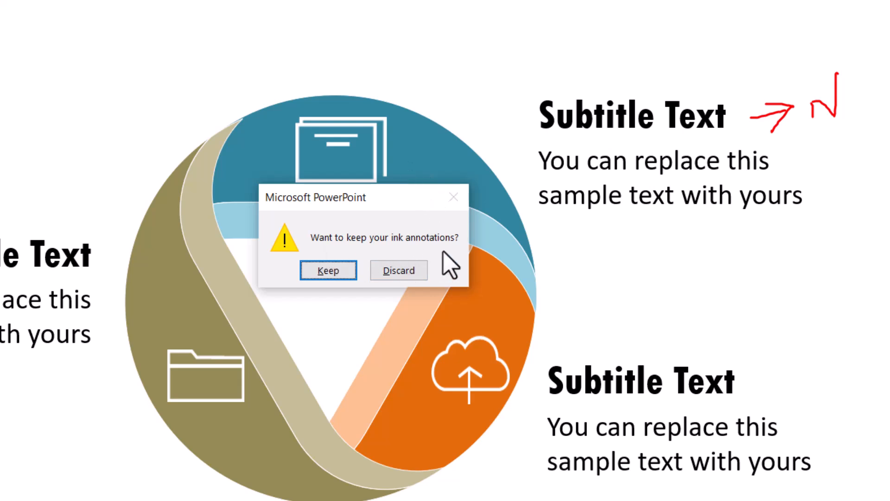
mouse_move(328, 270)
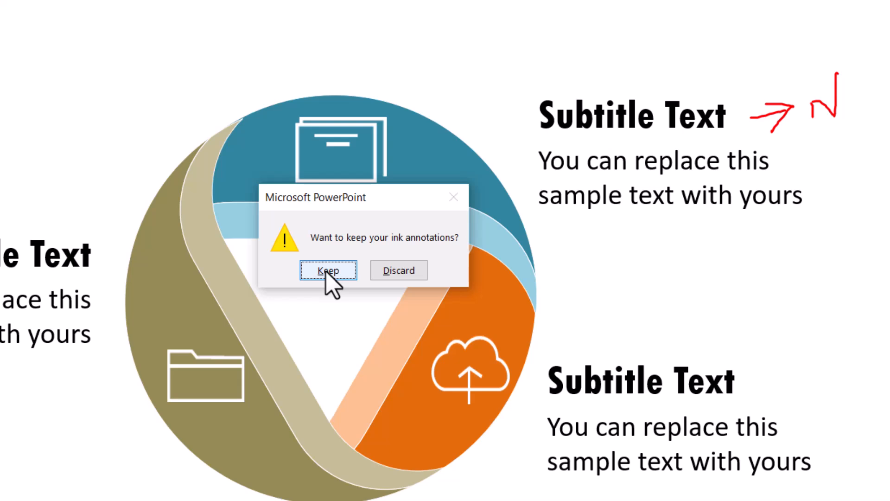
mouse_move(847, 155)
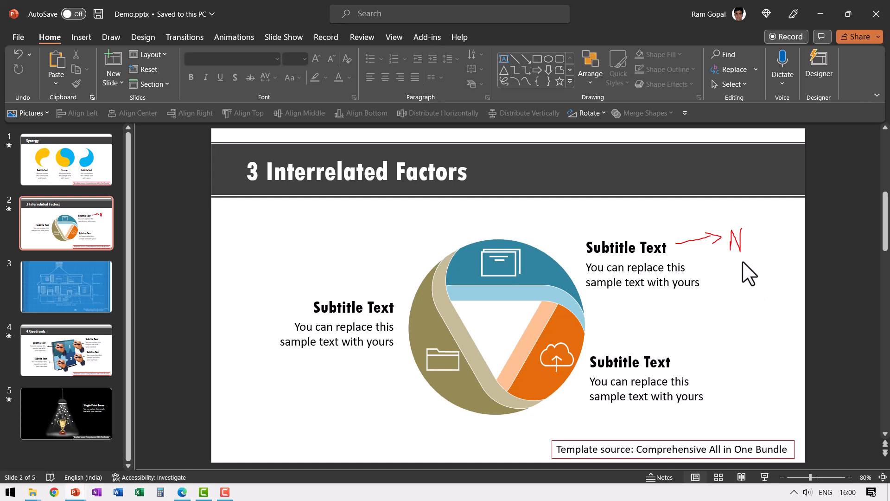
Select the kept red ink arrow and N on the 3 Interrelated Factors slide.
click(721, 239)
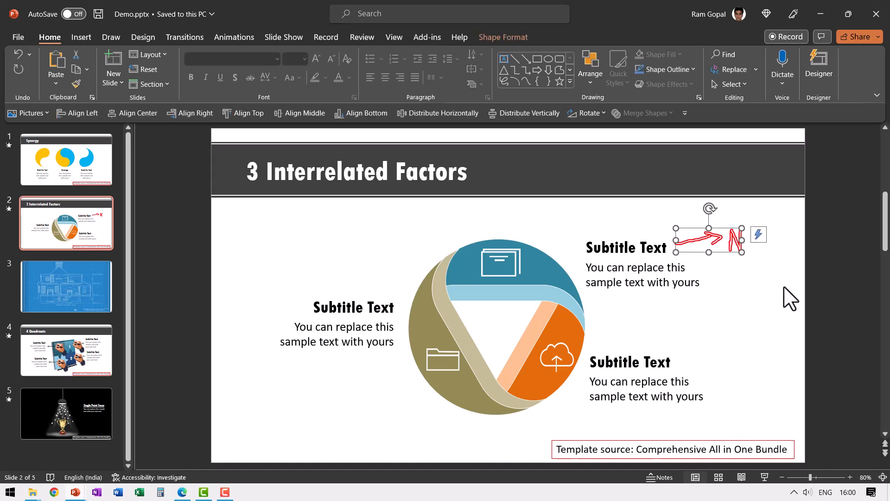
Delete the red ink drawing and restart the slide show with F5.
click(738, 285)
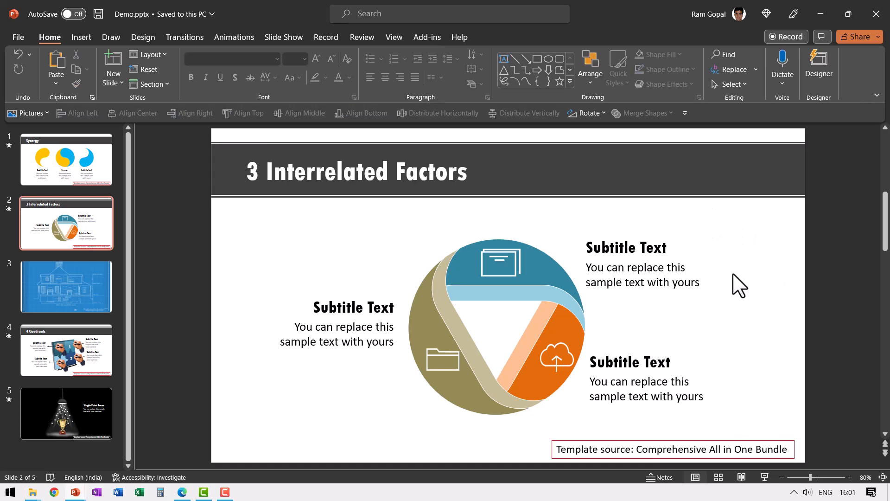
key(F5)
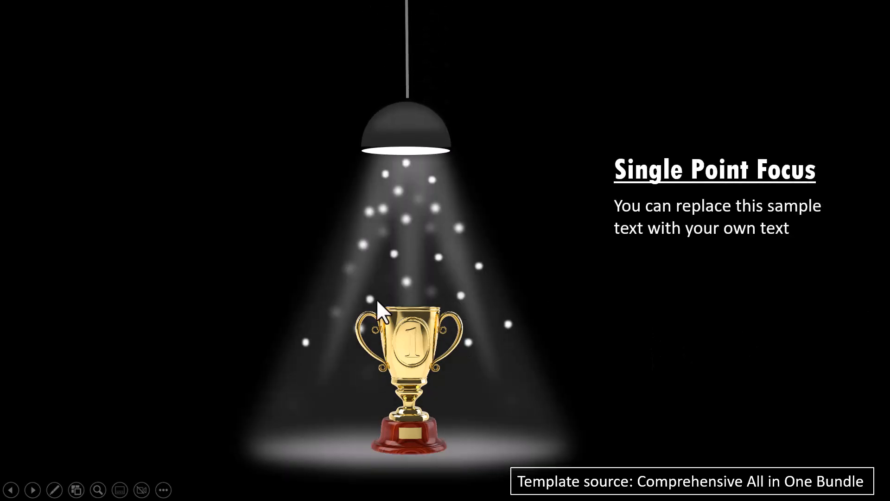
mouse_move(667, 250)
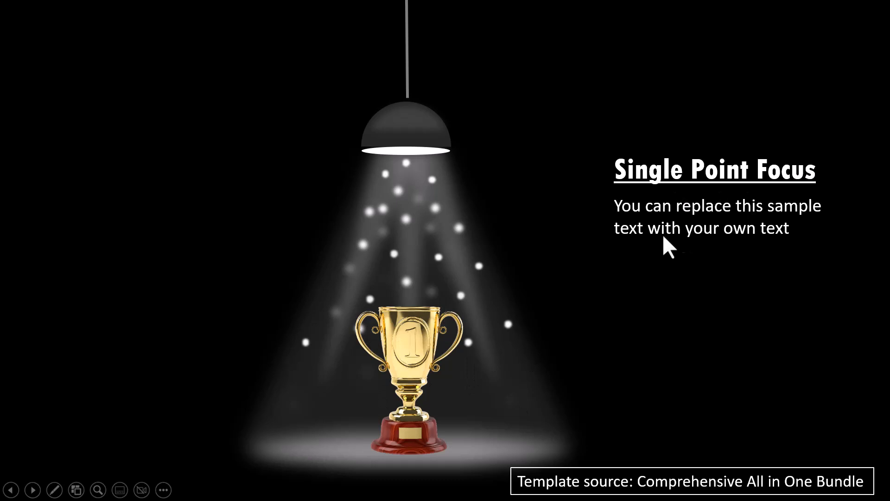
mouse_move(739, 305)
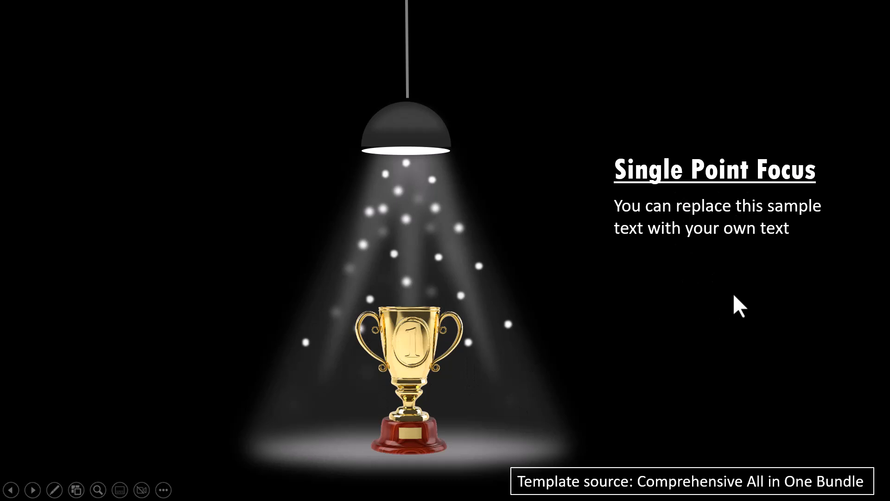
mouse_move(739, 236)
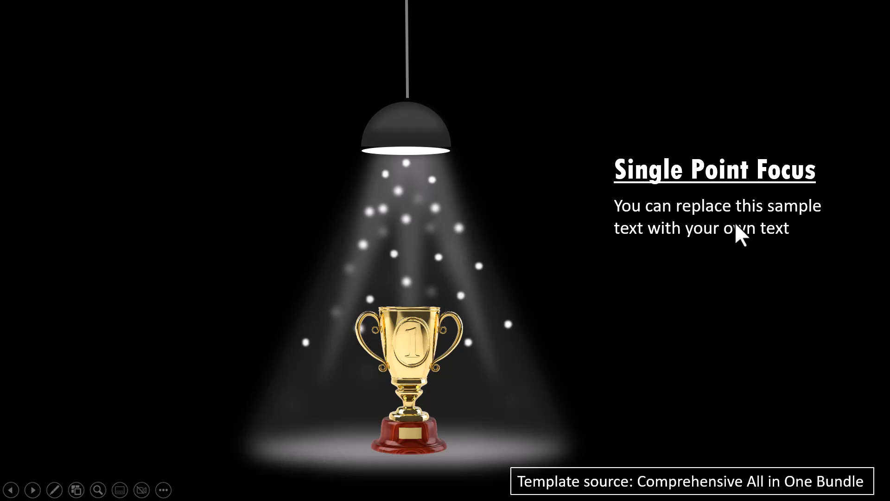
right_click(738, 236)
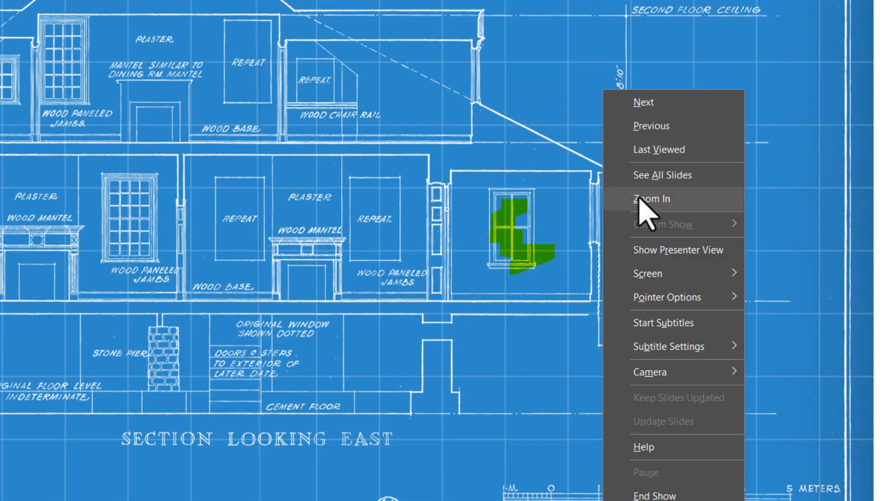
Zoom into the blueprint diagram around the green-highlighted window.
click(651, 198)
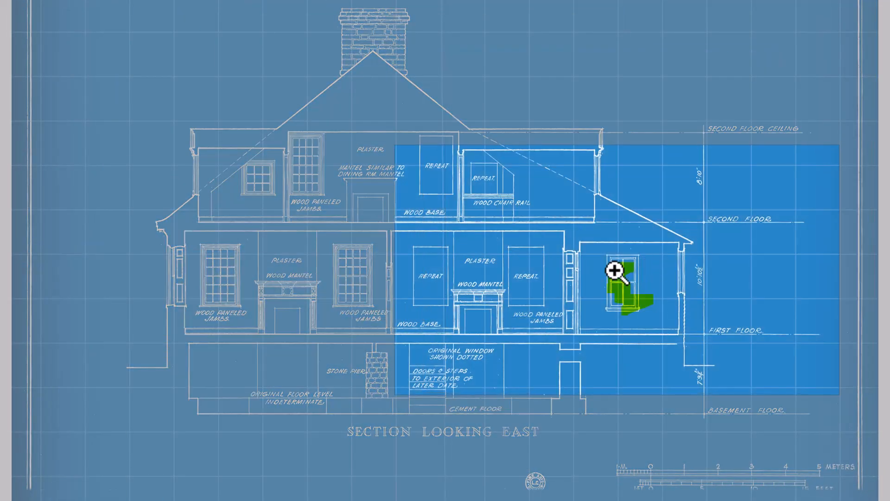
mouse_move(383, 252)
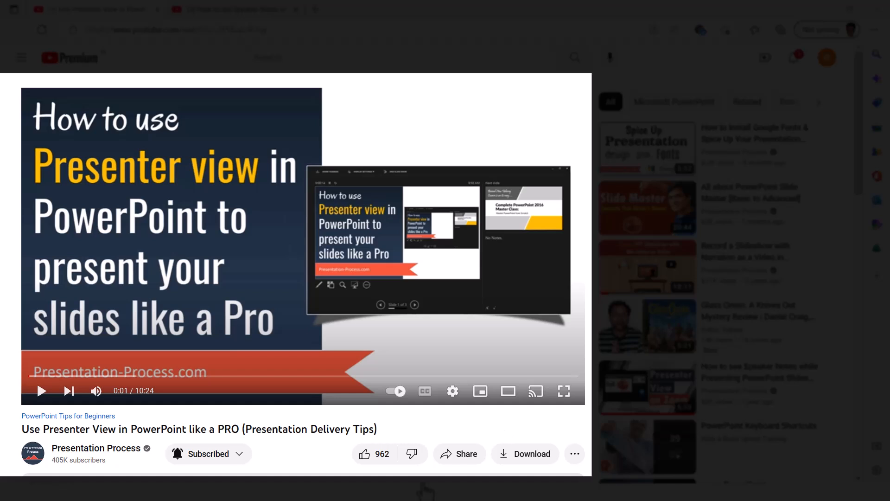
mouse_move(449, 460)
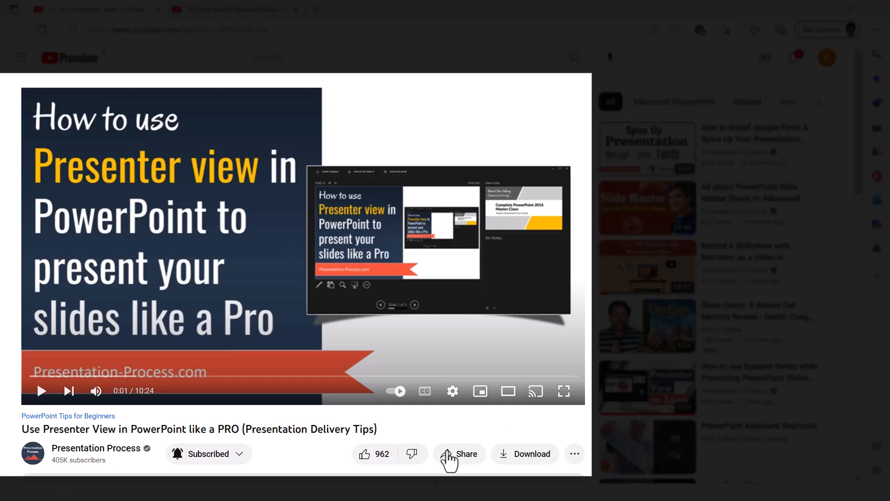
mouse_move(227, 260)
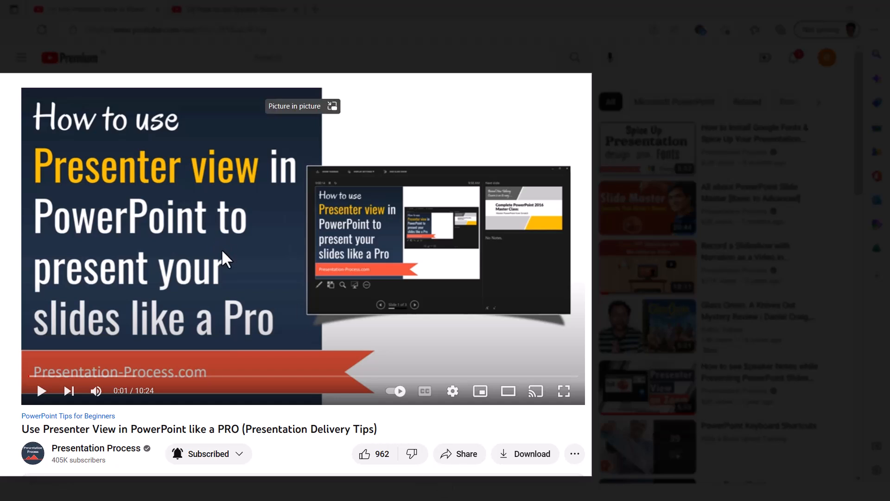
mouse_move(204, 312)
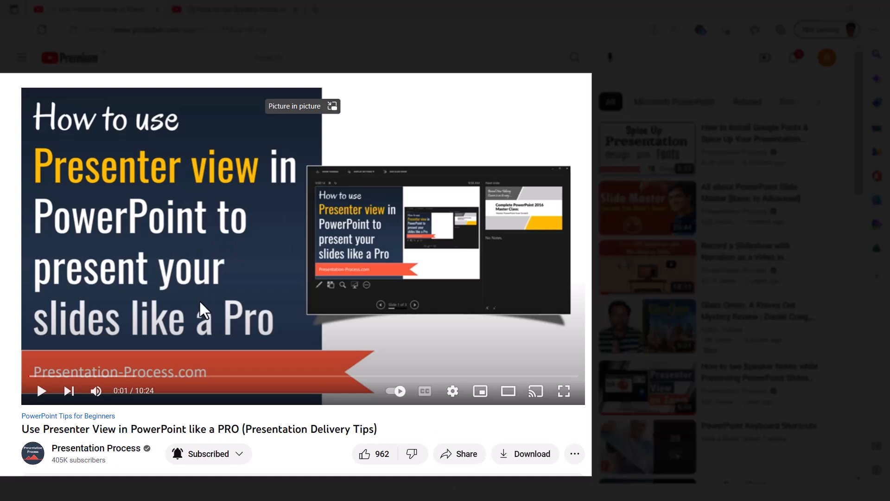
mouse_move(206, 429)
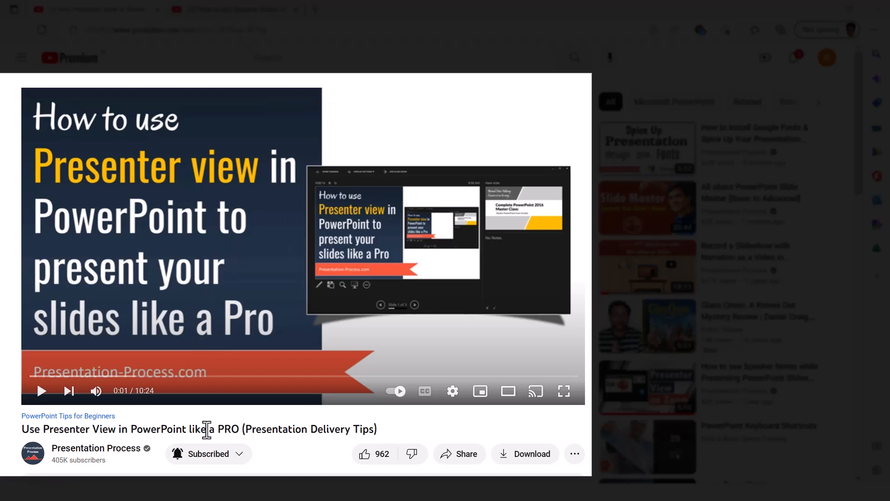
mouse_move(304, 299)
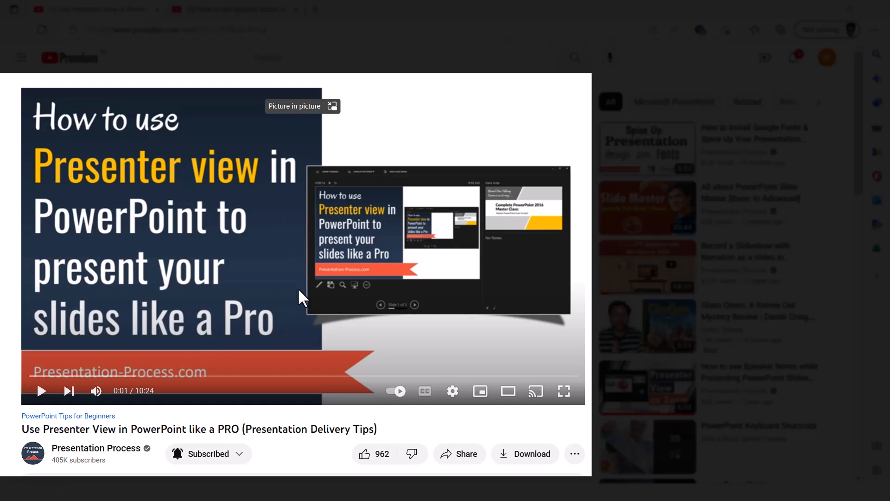
mouse_move(451, 312)
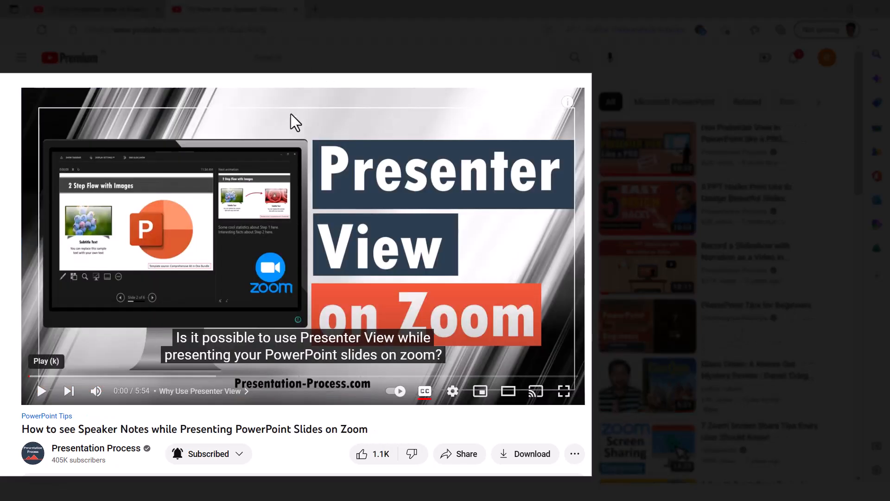
mouse_move(489, 267)
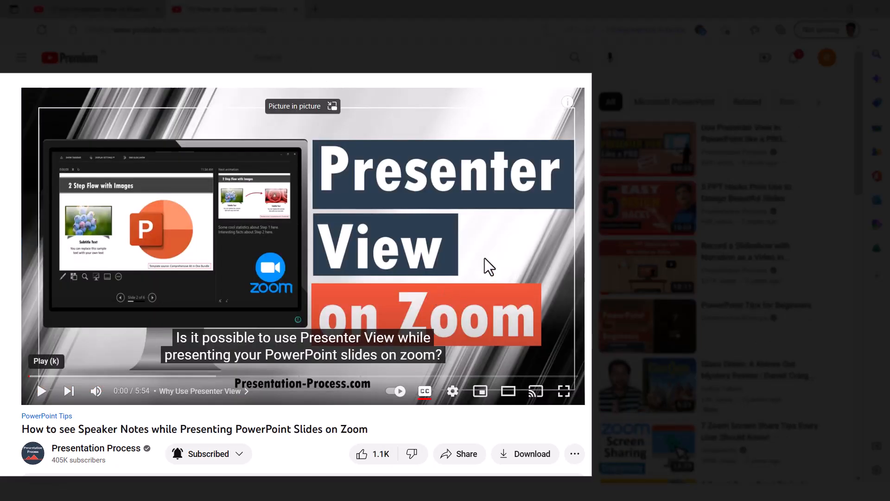
mouse_move(386, 244)
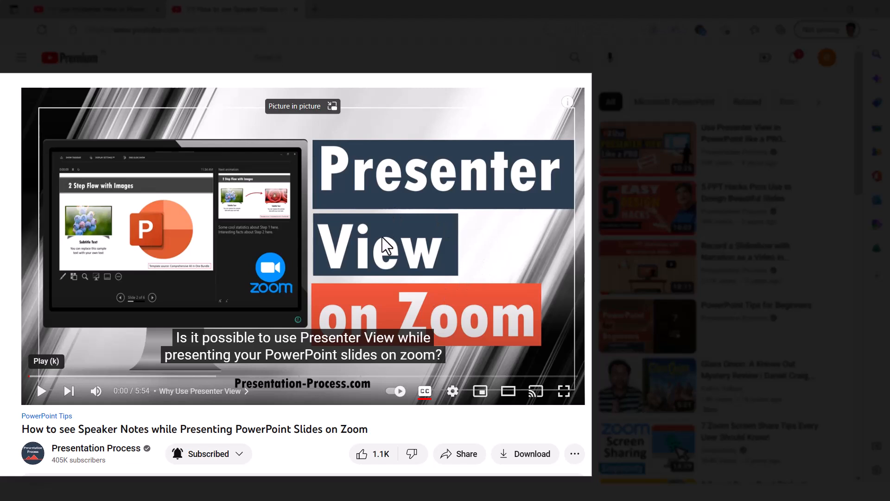
mouse_move(386, 244)
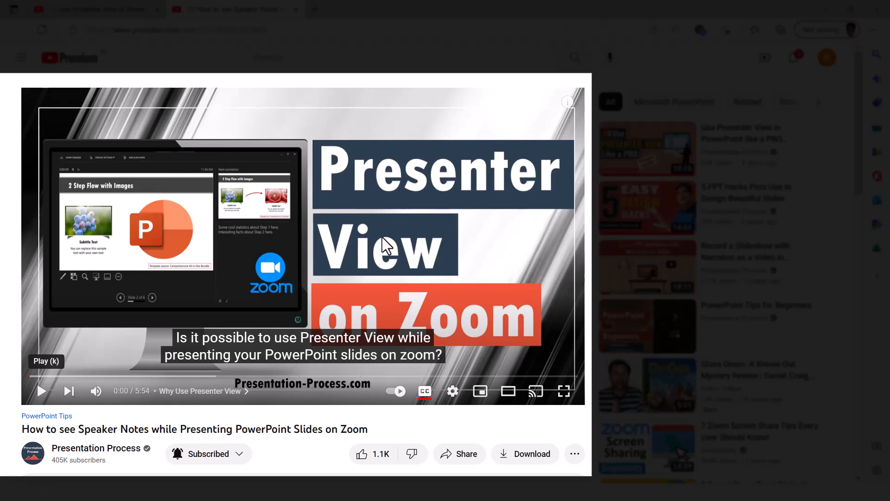